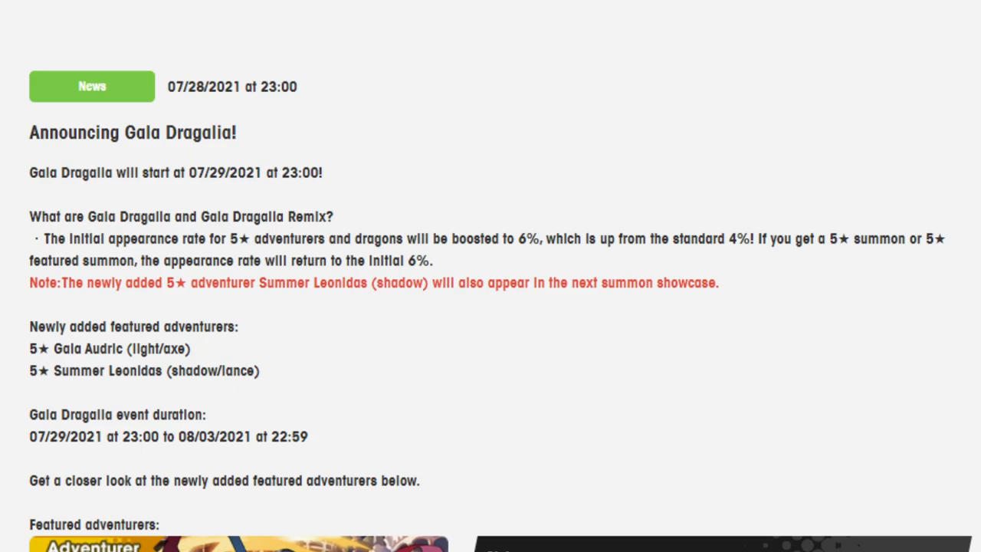
pyautogui.scroll(-3)
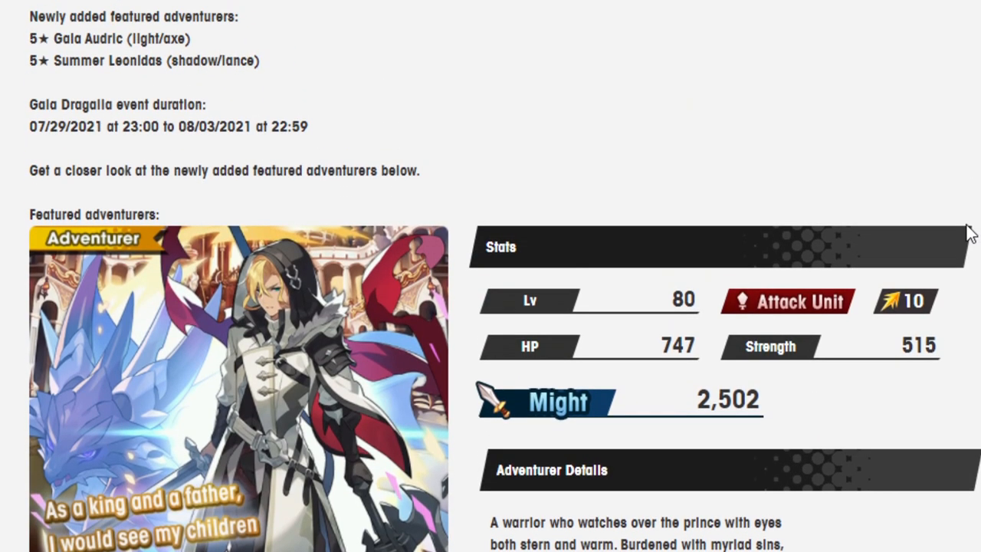
pyautogui.scroll(-3)
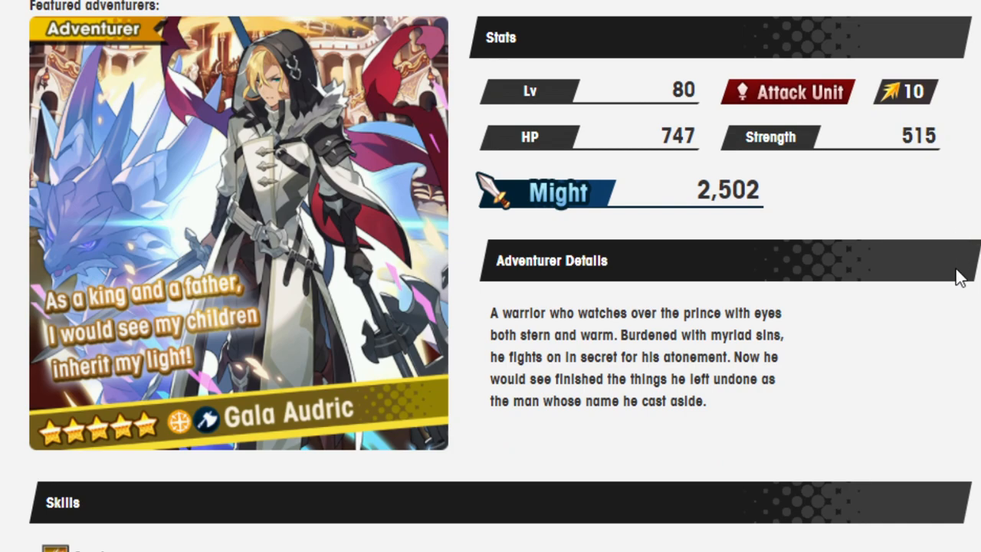
pyautogui.moveTo(688, 270)
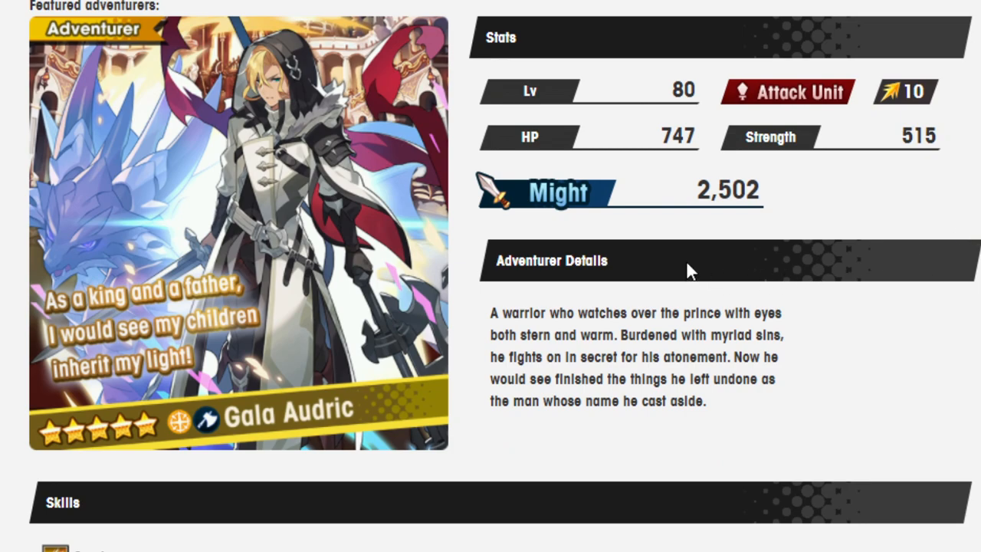
pyautogui.moveTo(705, 438)
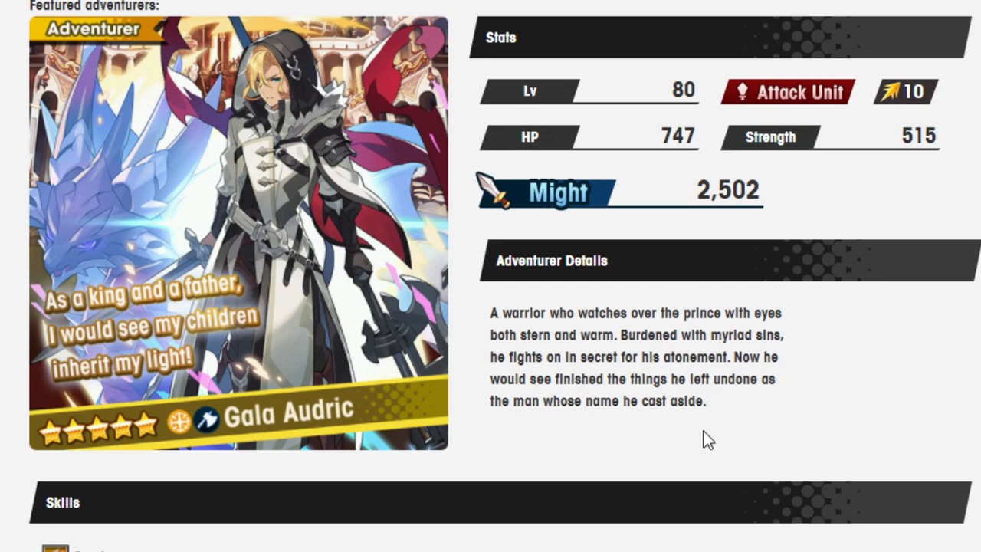
pyautogui.moveTo(705, 432)
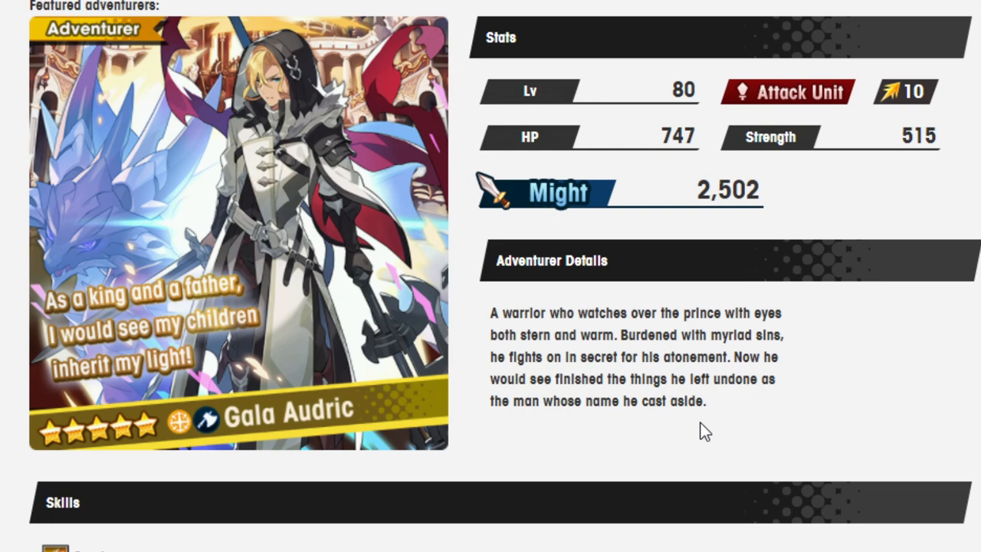
pyautogui.scroll(-3)
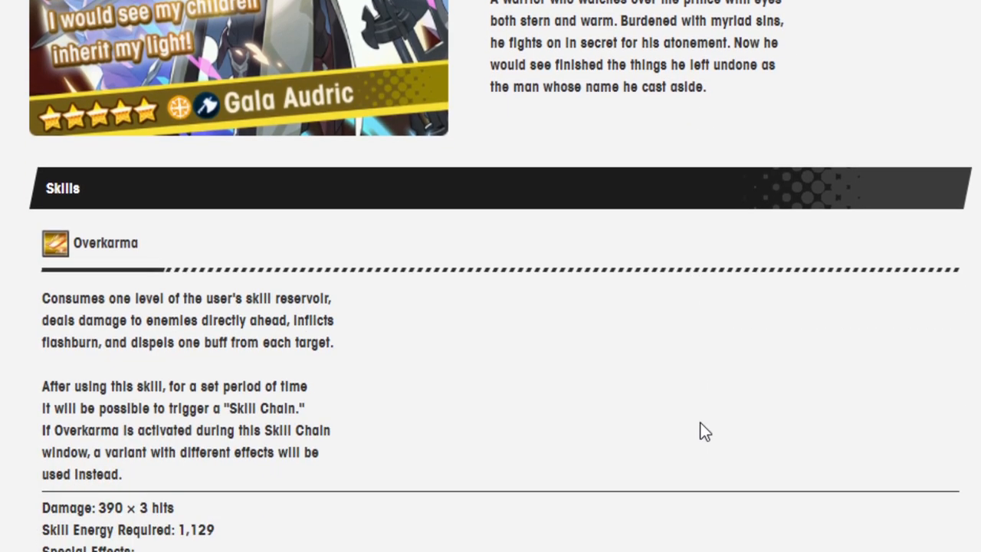
pyautogui.scroll(-3)
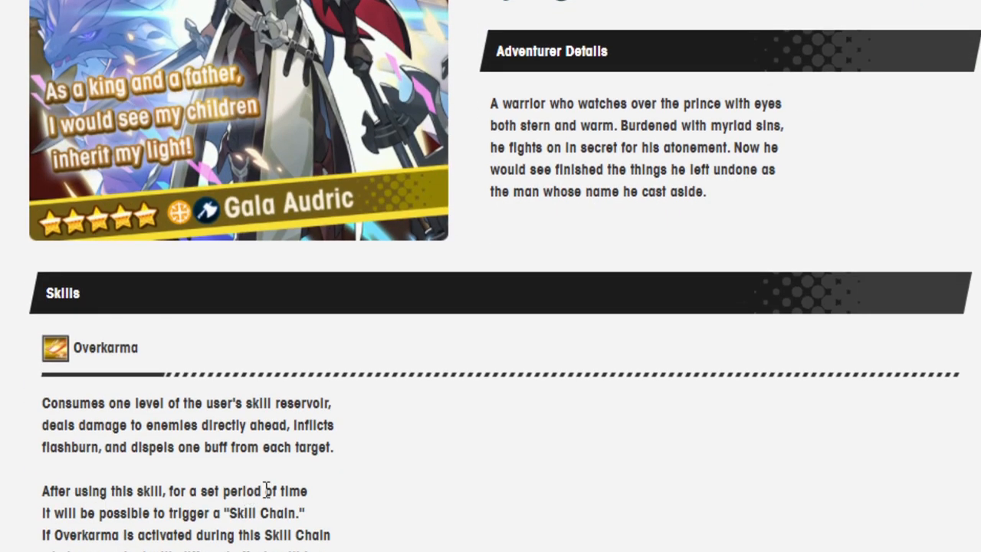
pyautogui.scroll(-3)
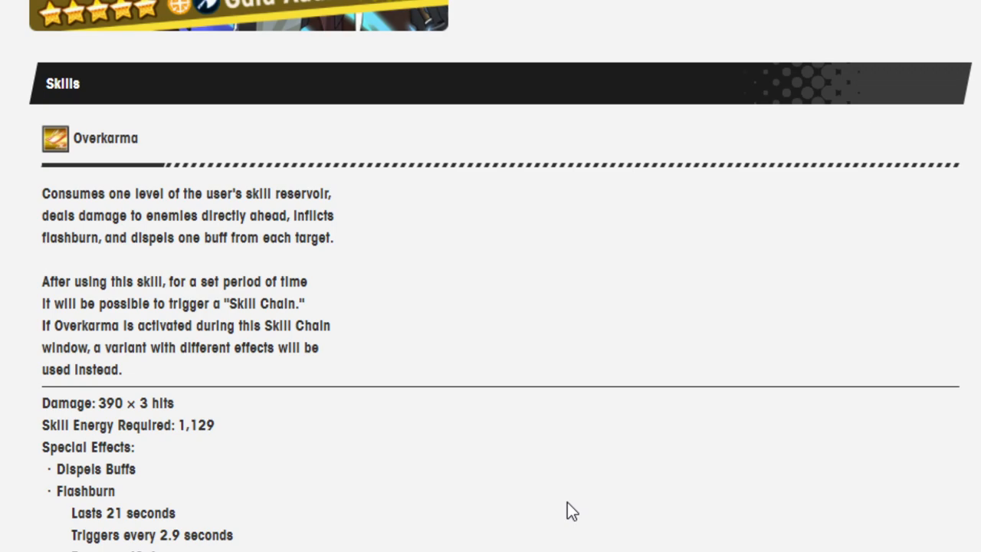
pyautogui.moveTo(571, 503)
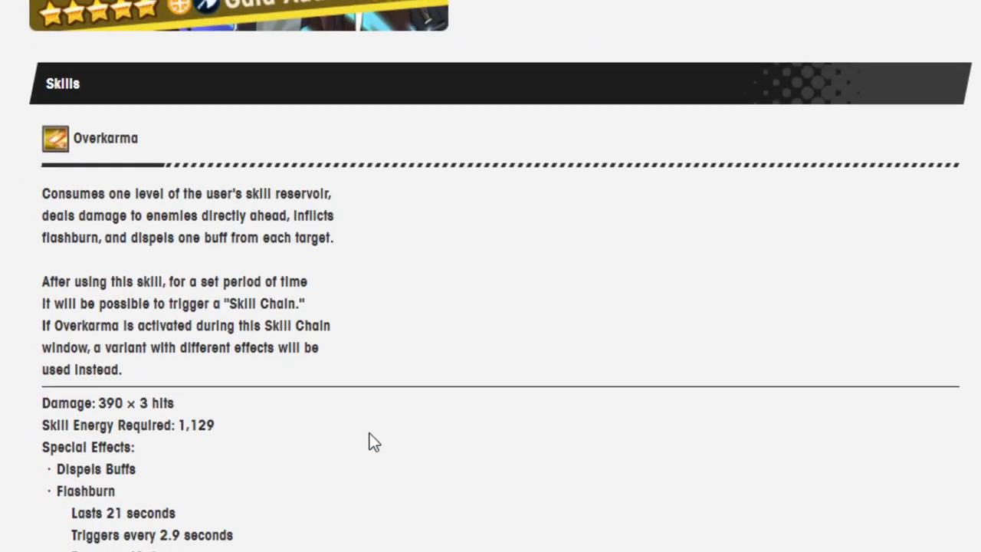
pyautogui.scroll(-3)
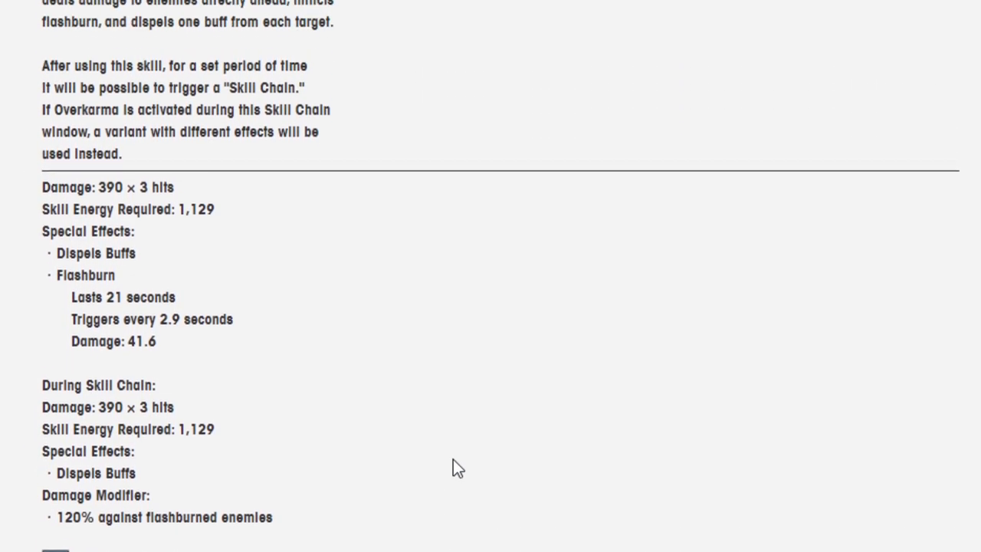
pyautogui.scroll(-3)
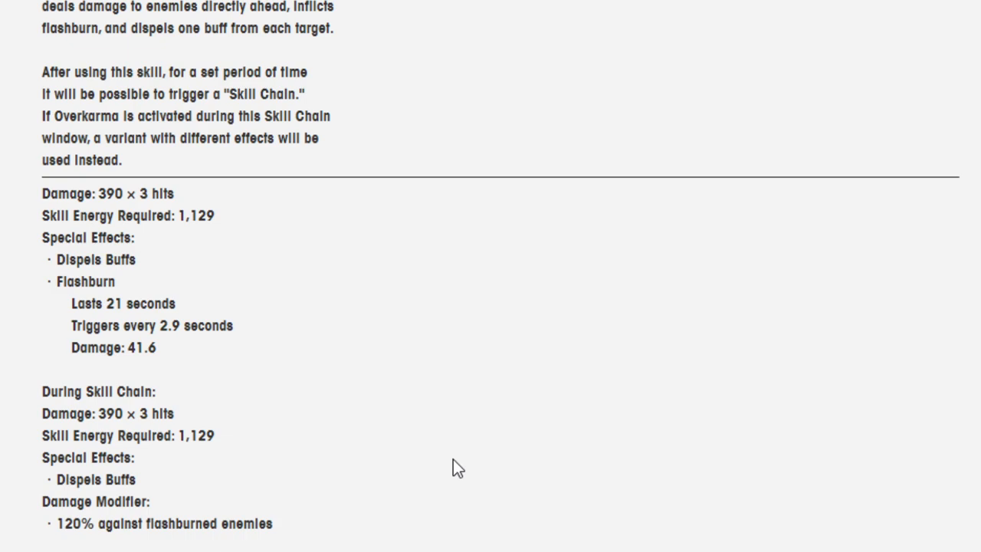
pyautogui.scroll(-3)
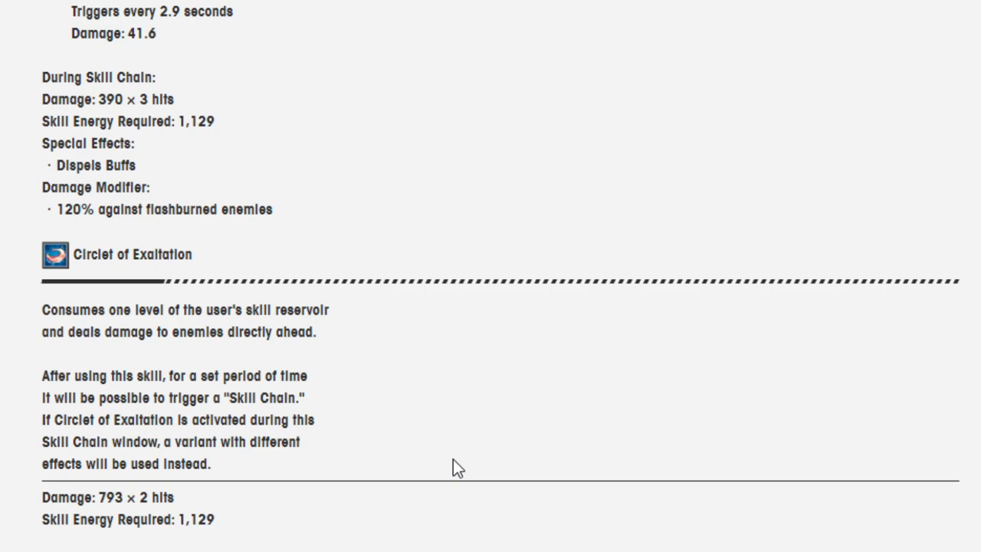
pyautogui.scroll(-3)
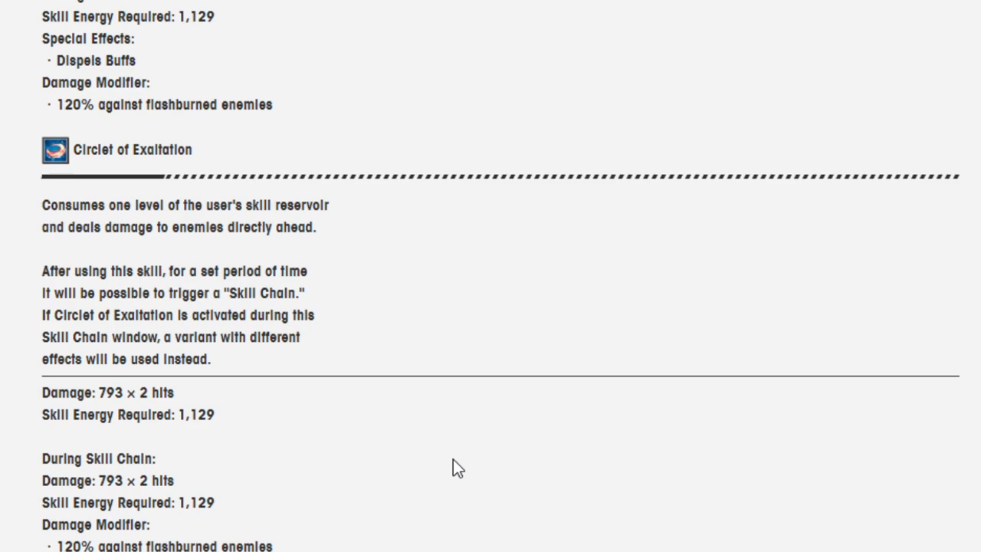
pyautogui.scroll(-3)
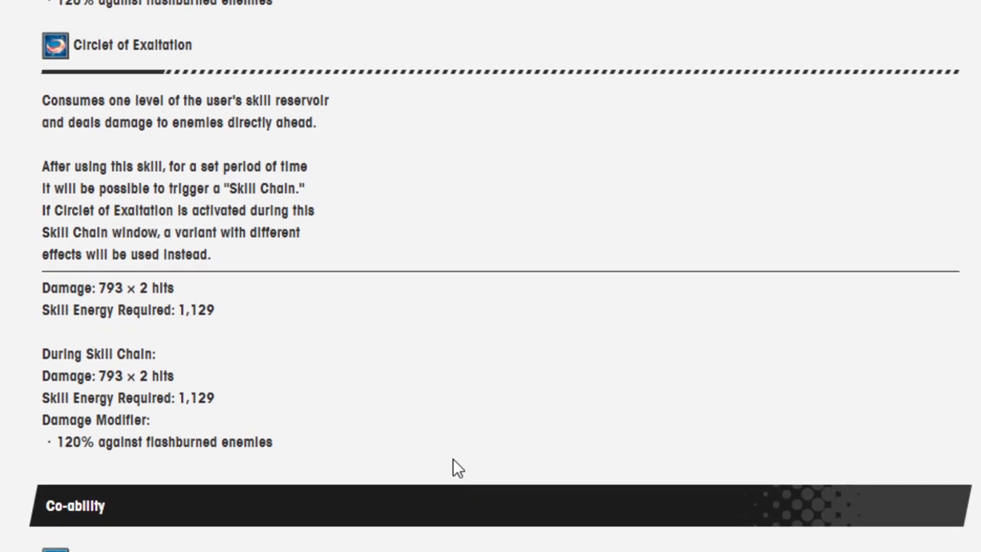
pyautogui.moveTo(147, 460)
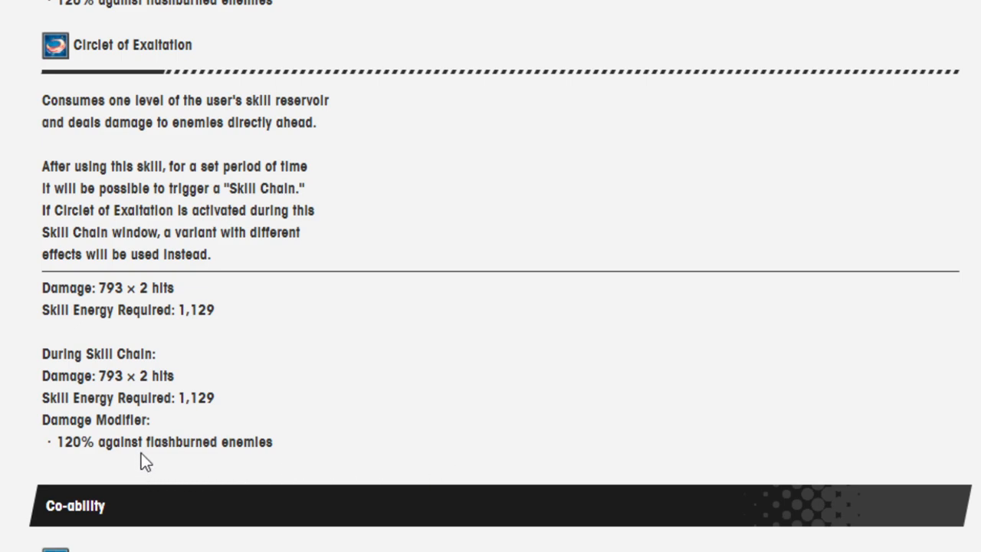
pyautogui.moveTo(148, 448)
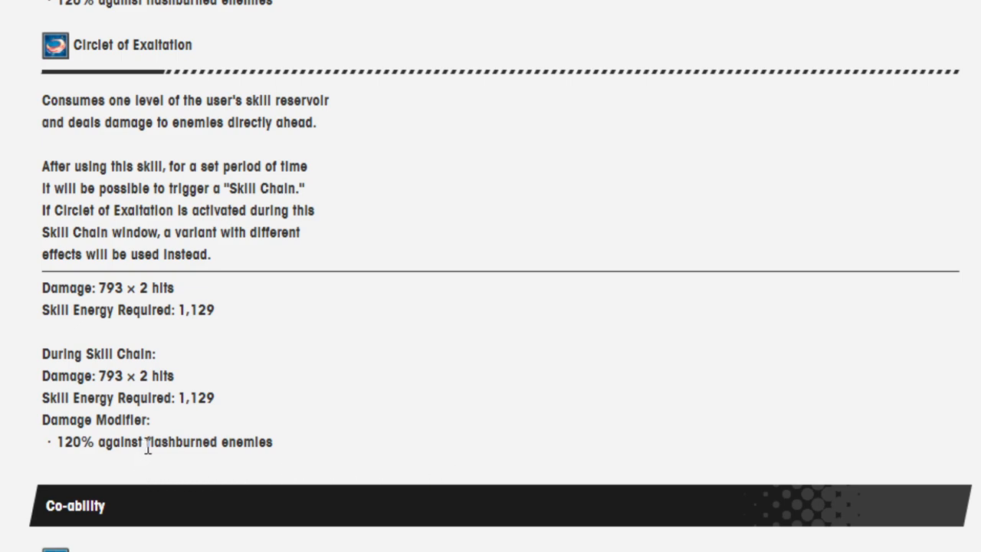
pyautogui.scroll(-3)
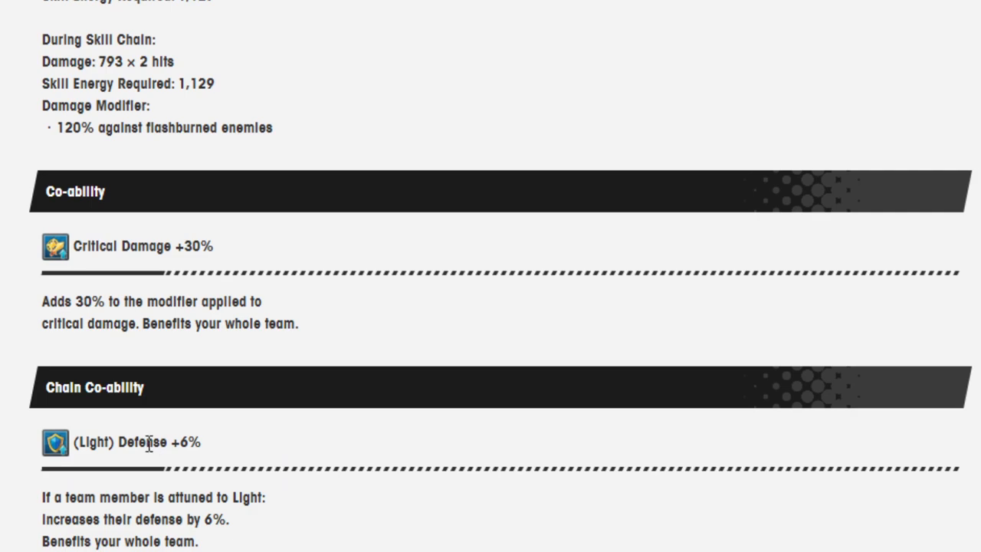
pyautogui.moveTo(130, 344)
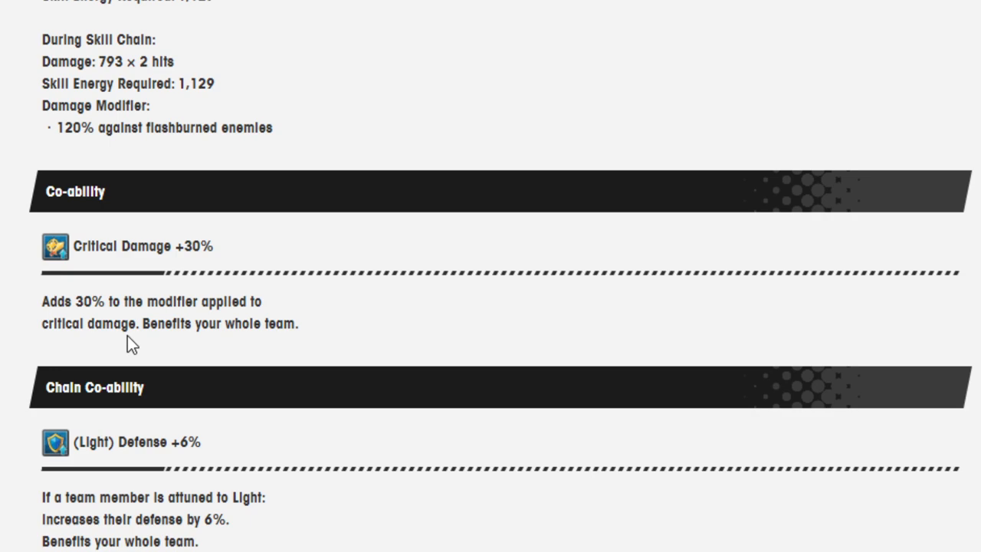
pyautogui.scroll(-3)
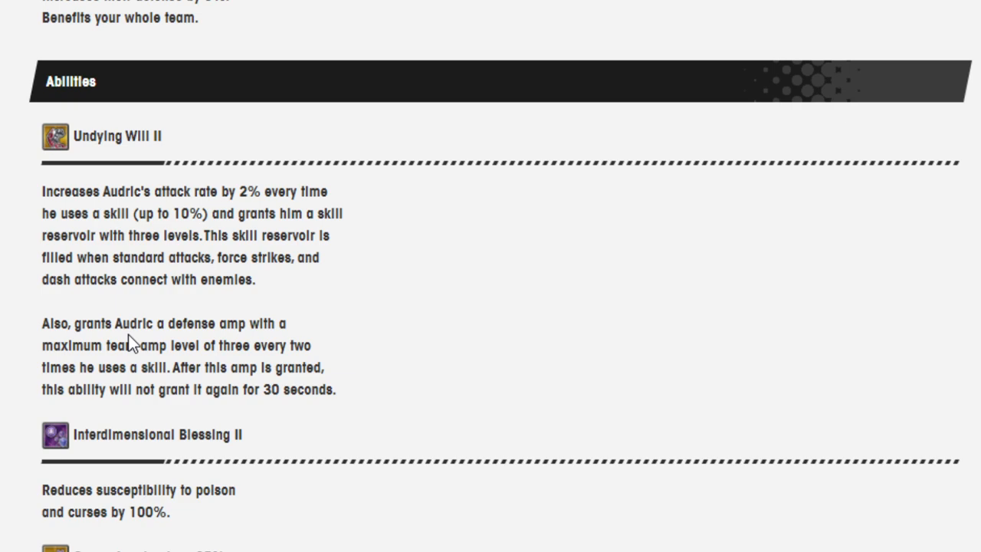
pyautogui.moveTo(348, 296)
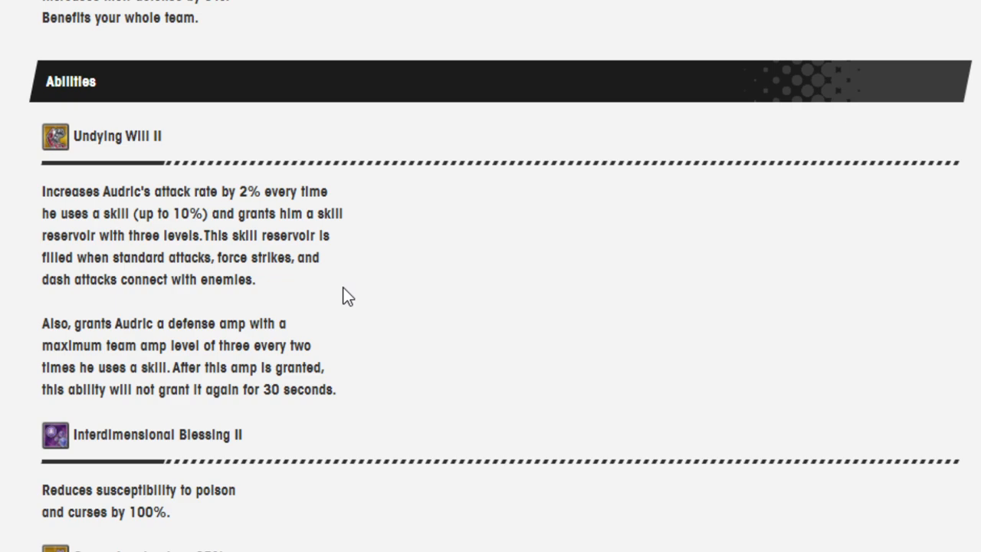
pyautogui.moveTo(273, 322)
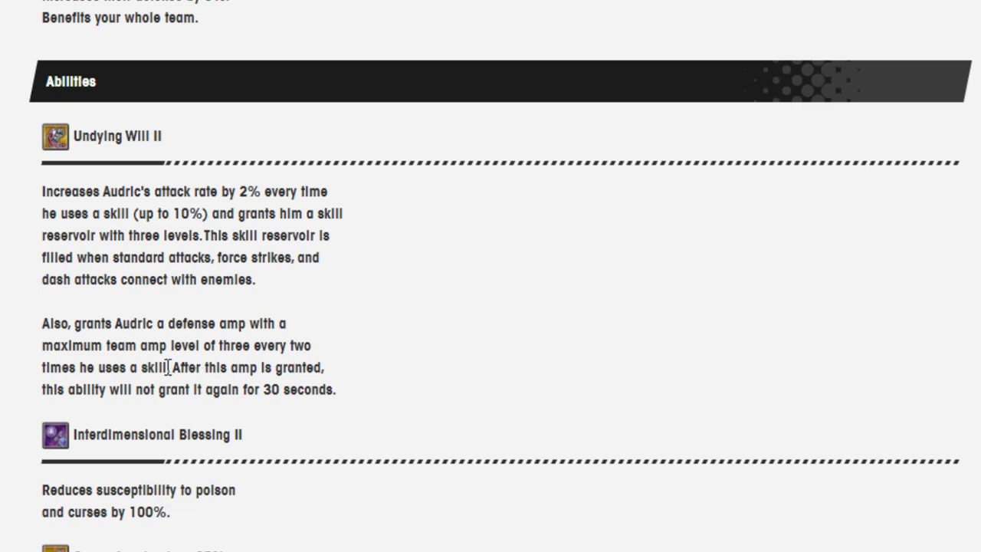
pyautogui.moveTo(302, 386)
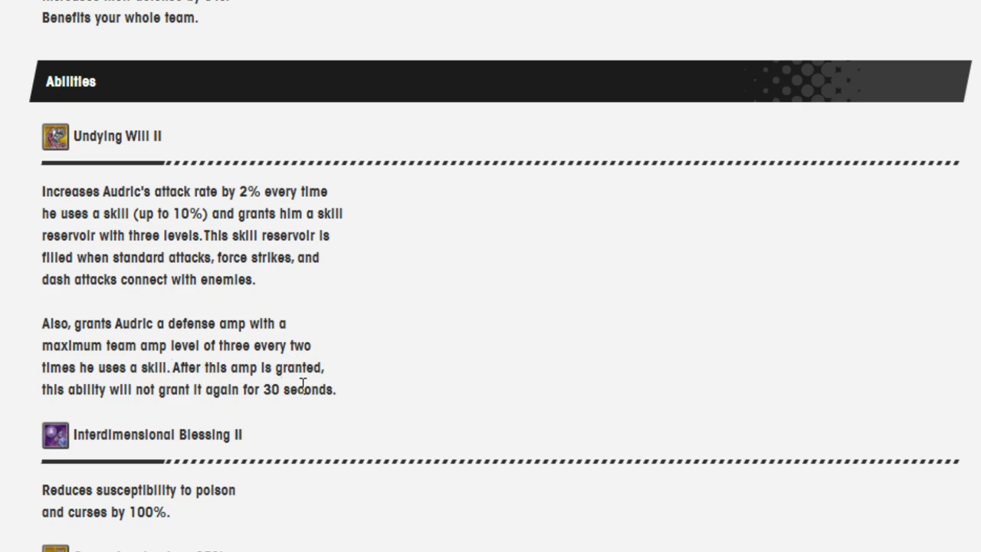
pyautogui.moveTo(298, 362)
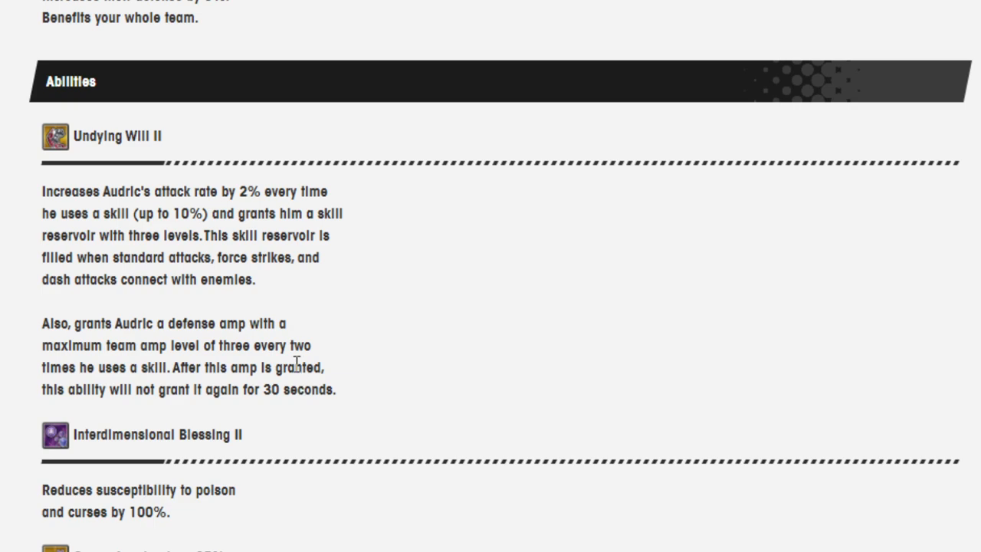
pyautogui.scroll(-3)
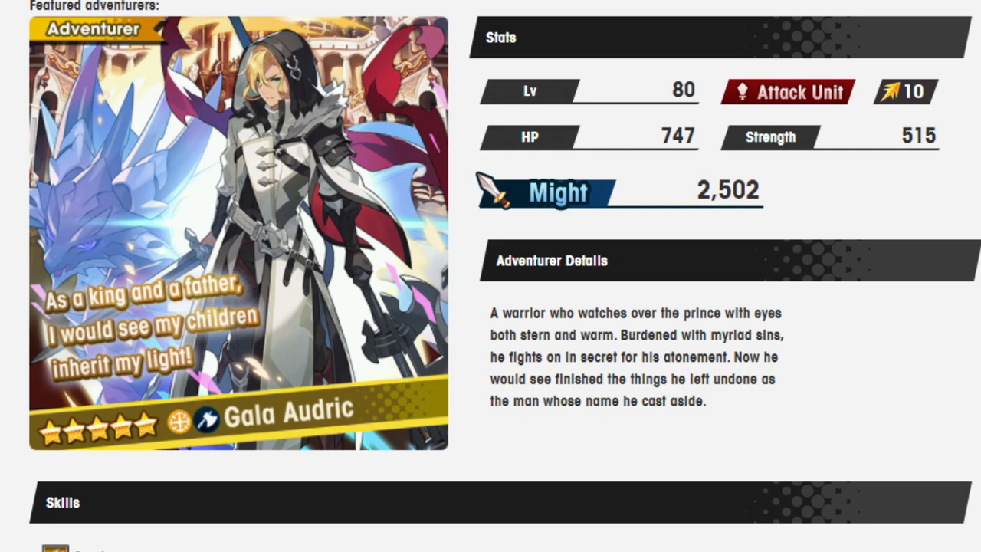
pyautogui.scroll(-3)
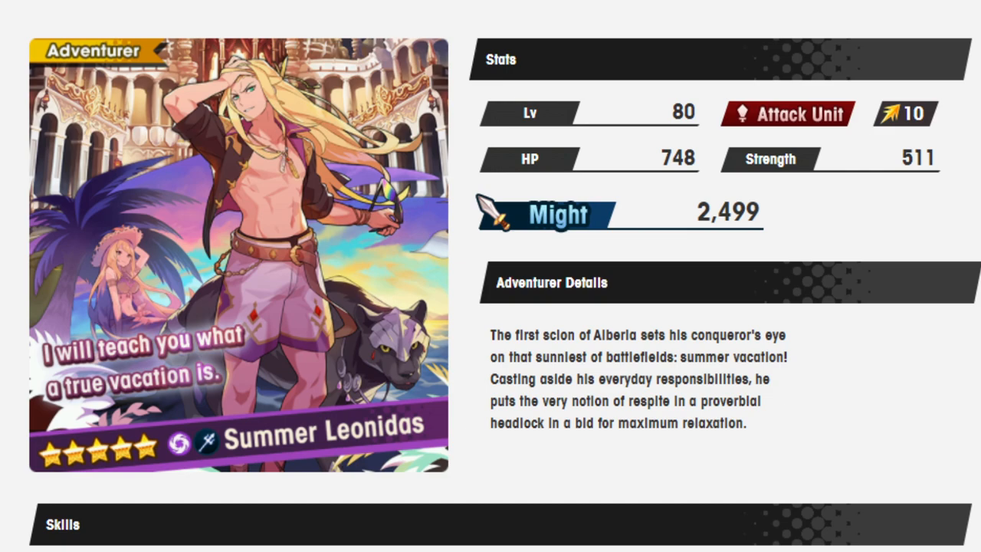
pyautogui.scroll(-3)
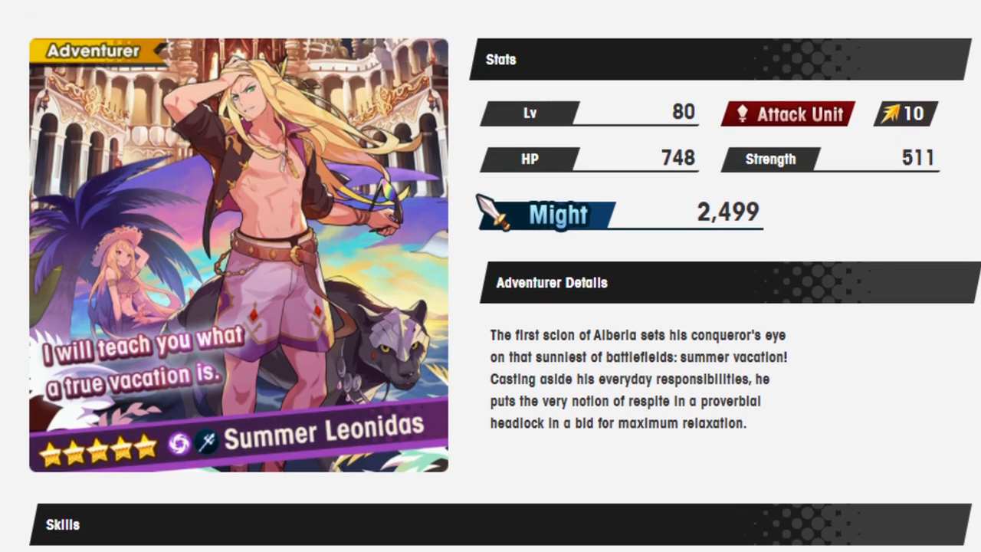
pyautogui.scroll(-3)
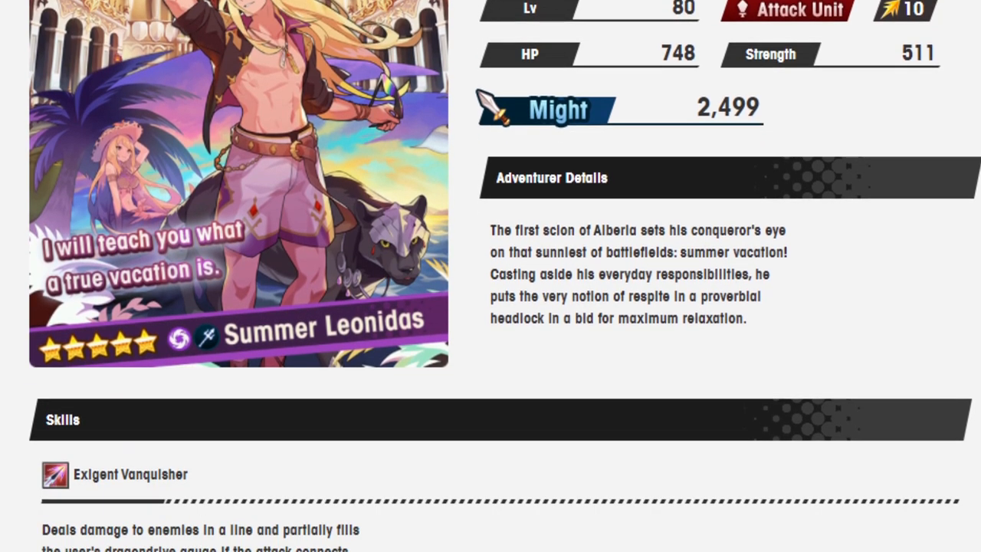
pyautogui.scroll(3)
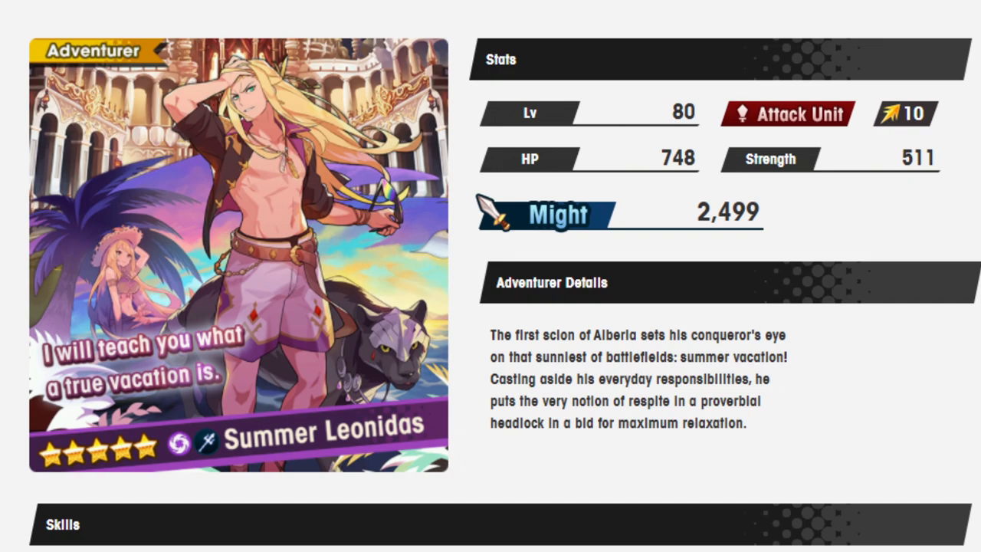
pyautogui.scroll(-3)
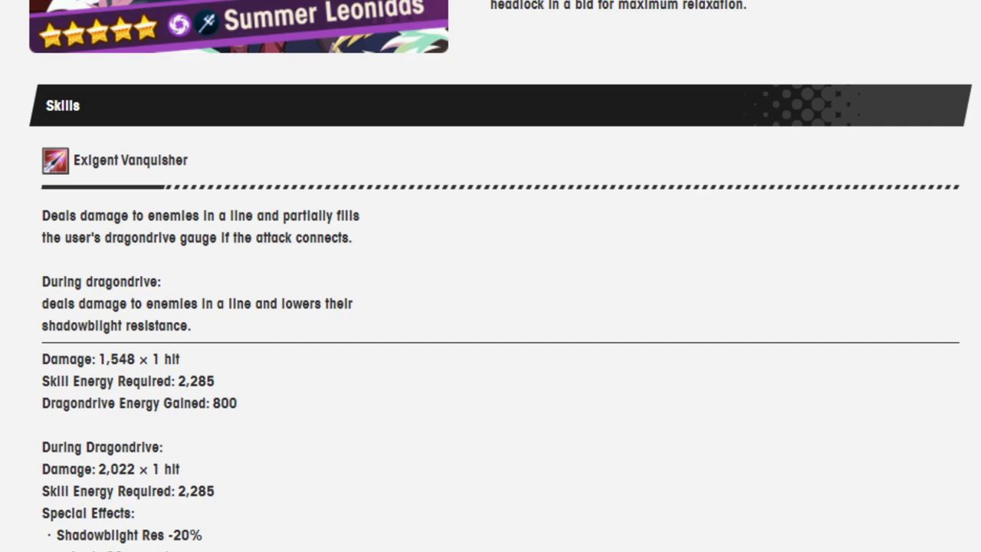
pyautogui.scroll(-3)
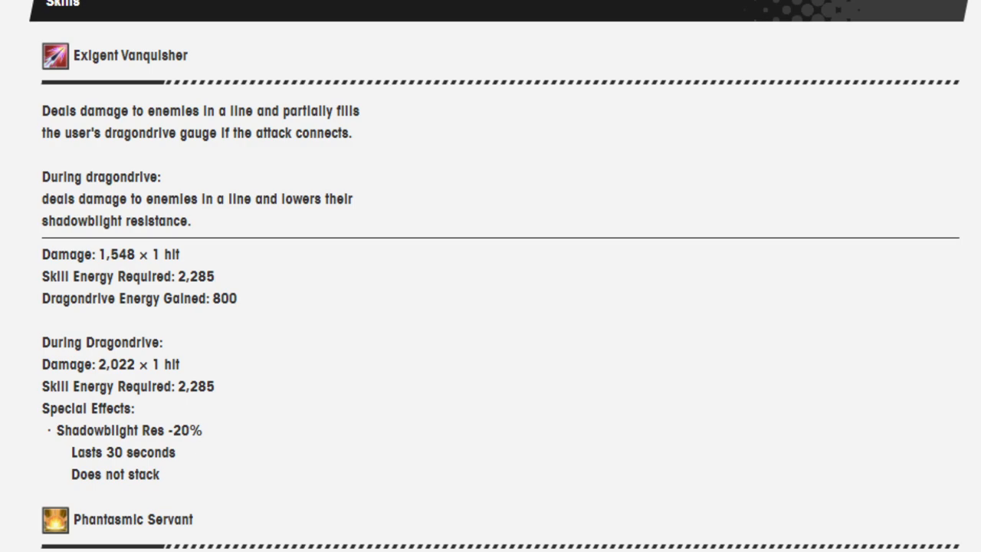
pyautogui.scroll(-3)
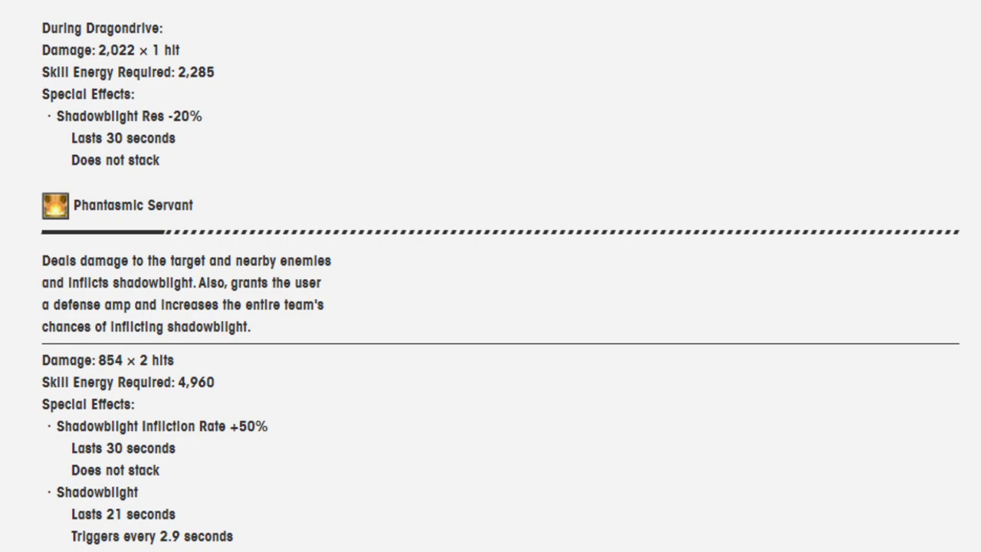
pyautogui.scroll(-3)
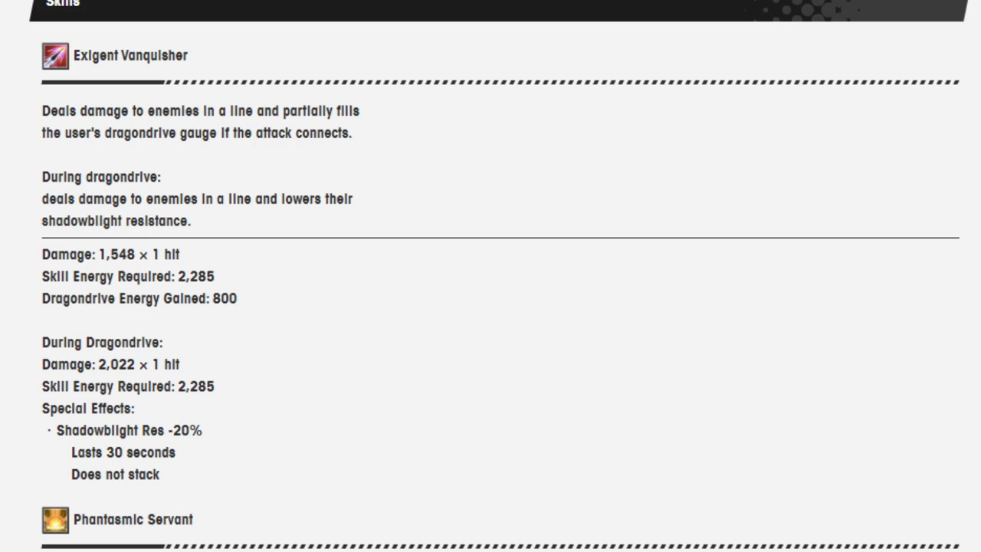
pyautogui.scroll(-3)
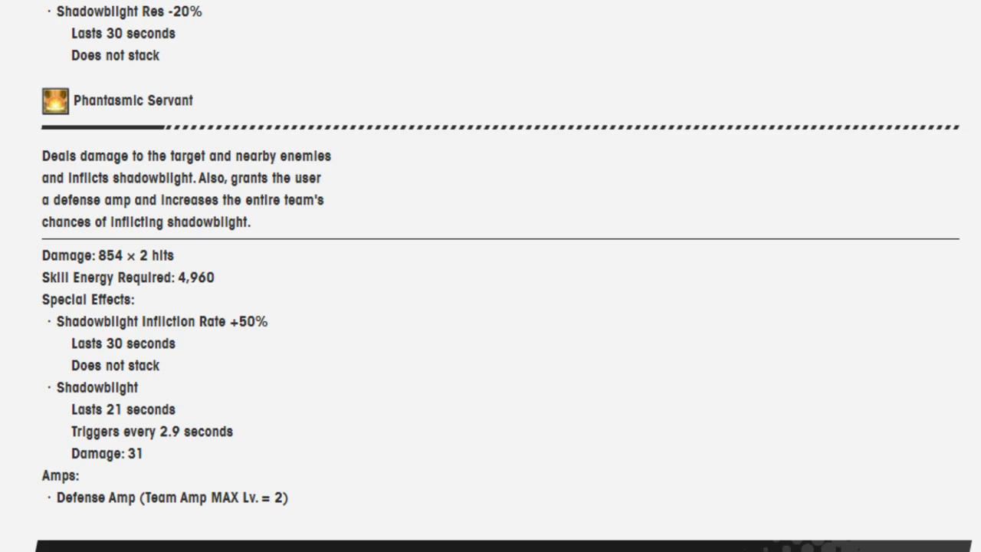
pyautogui.scroll(-3)
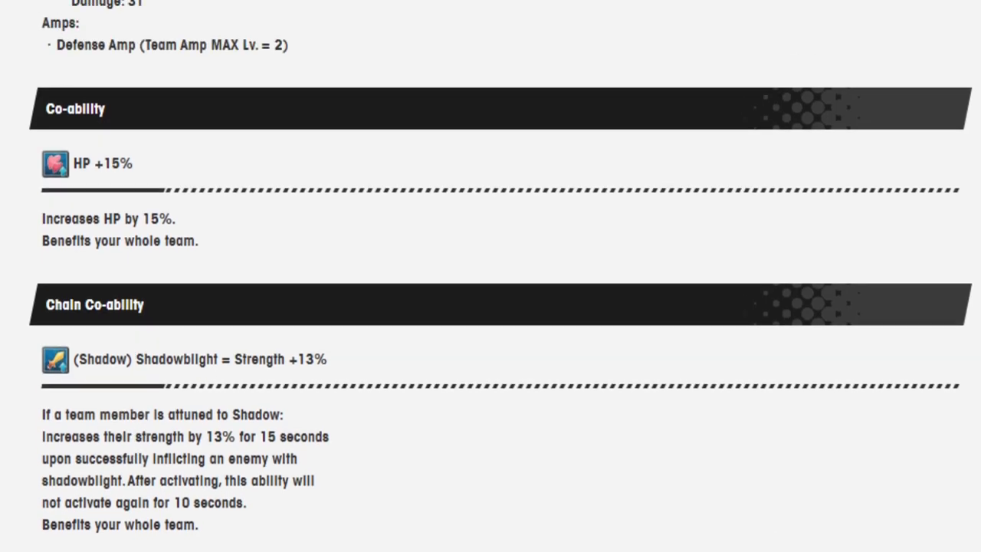
pyautogui.scroll(-3)
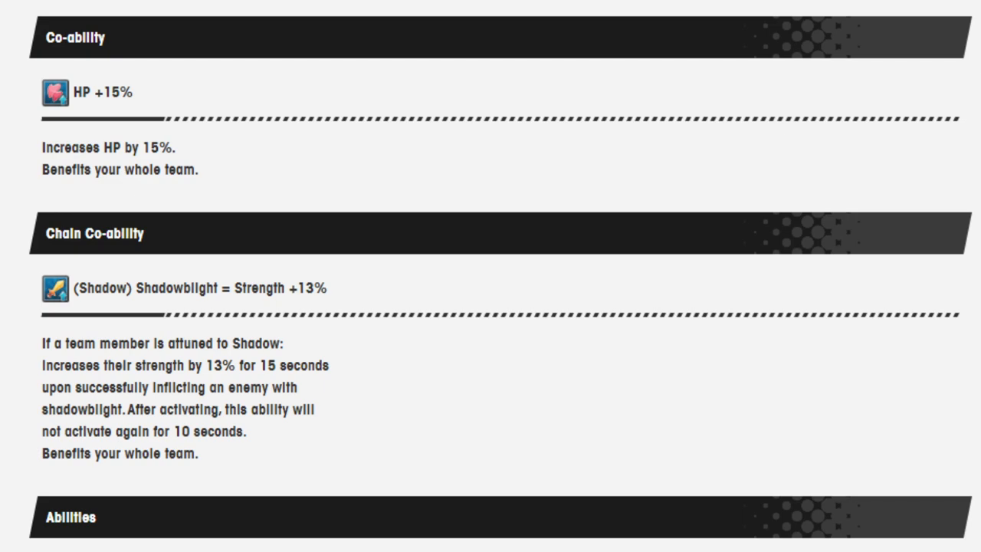
pyautogui.scroll(-3)
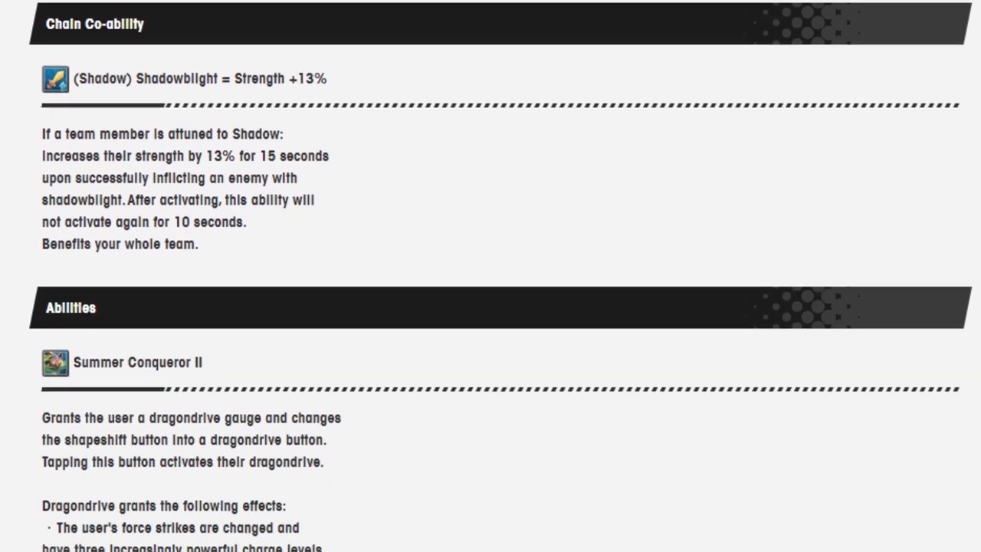
pyautogui.scroll(-3)
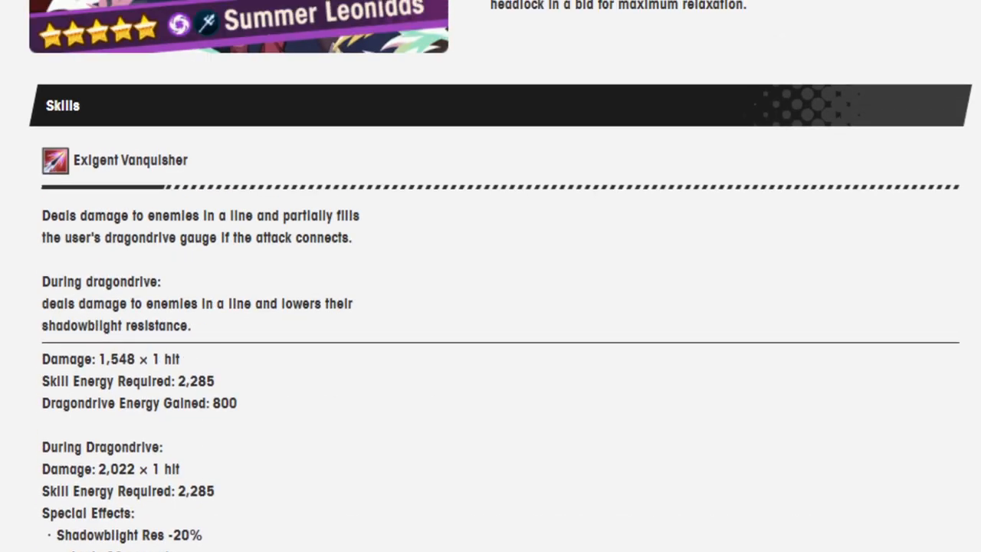
pyautogui.scroll(3)
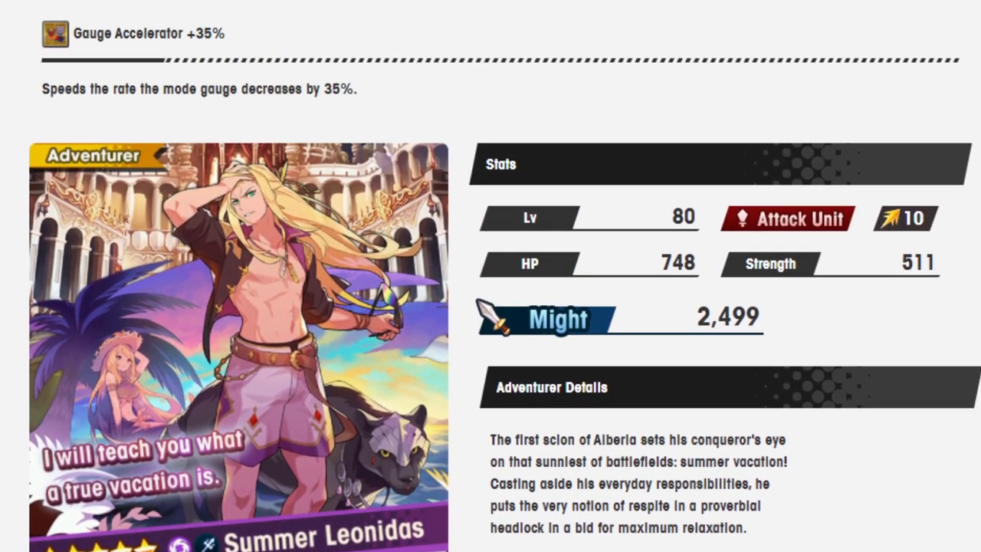
pyautogui.scroll(-3)
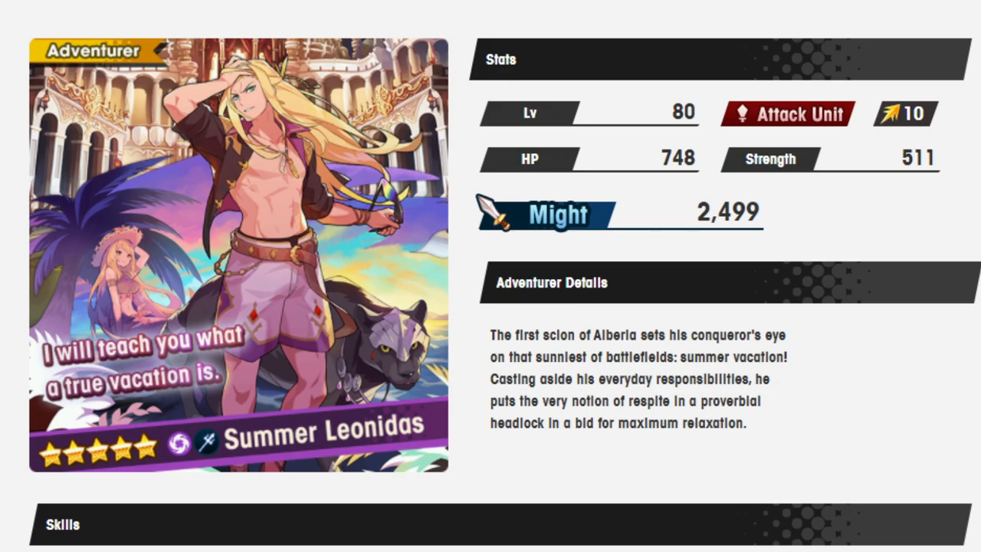
pyautogui.scroll(-3)
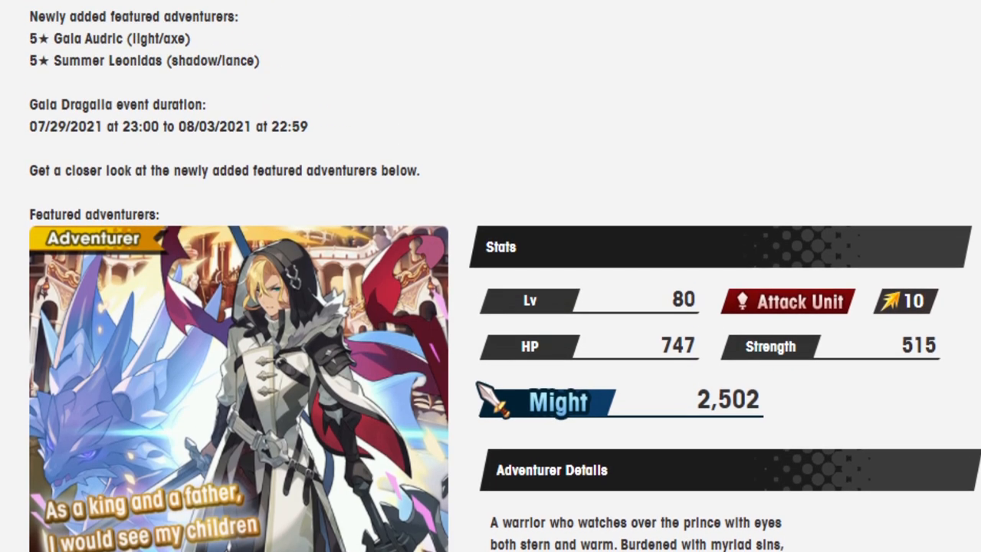
pyautogui.scroll(-3)
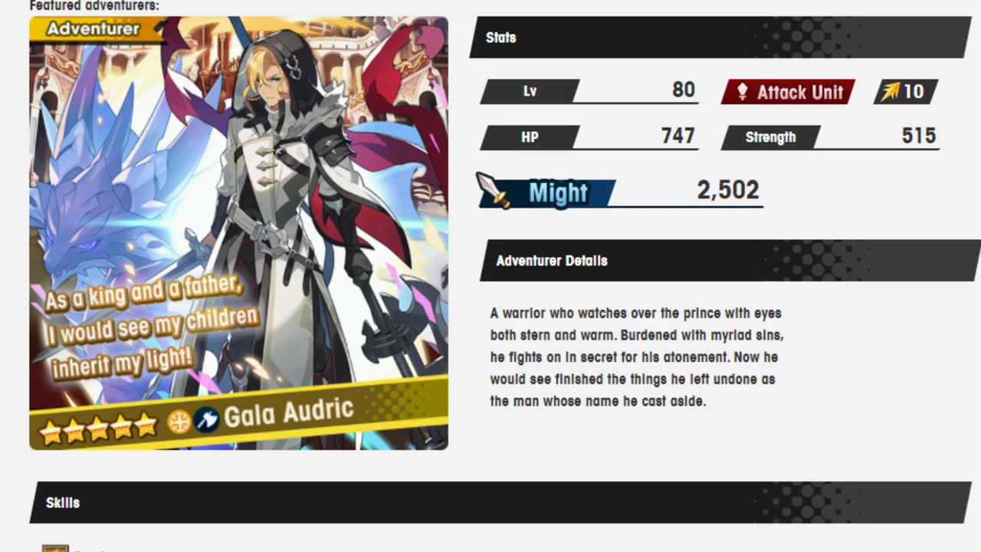
pyautogui.scroll(3)
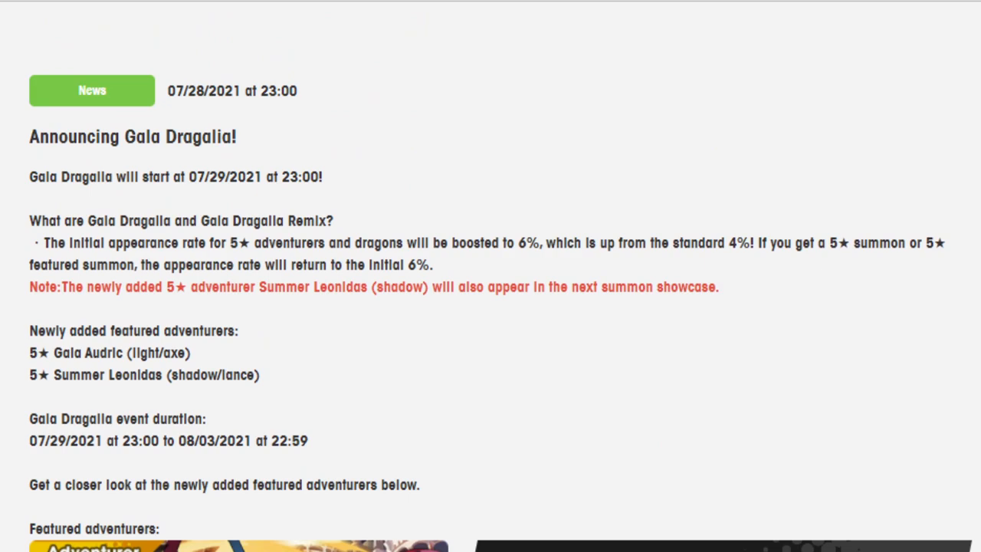
pyautogui.scroll(-3)
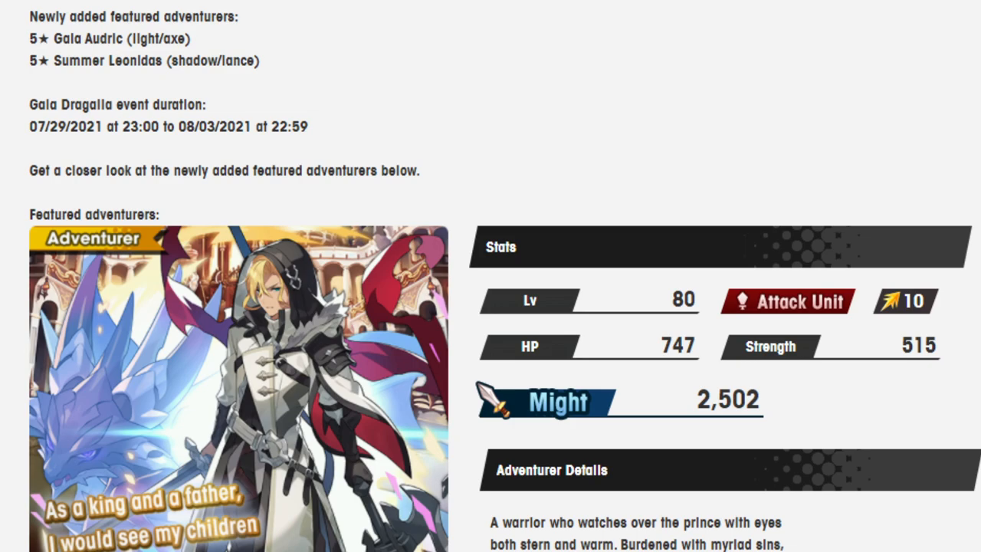
pyautogui.scroll(-3)
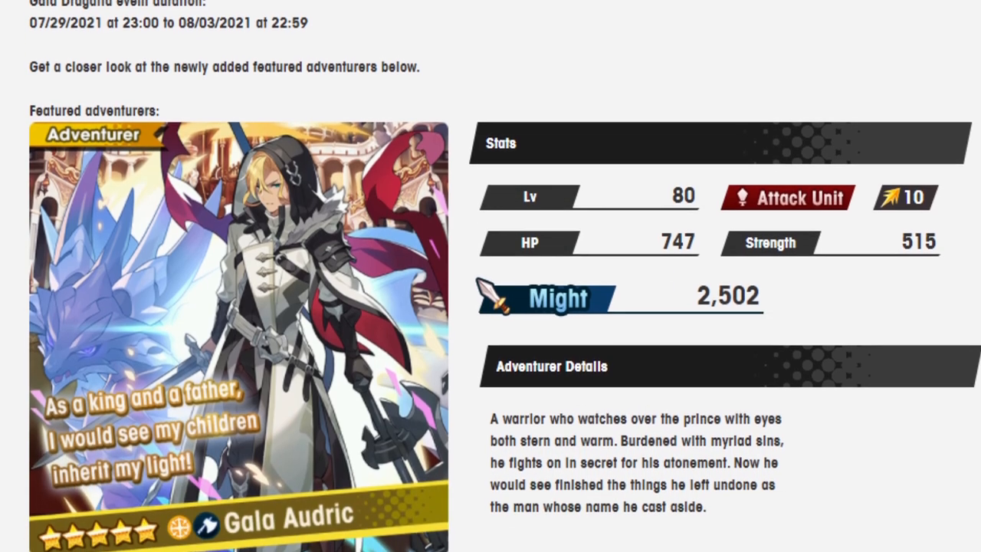
pyautogui.scroll(-3)
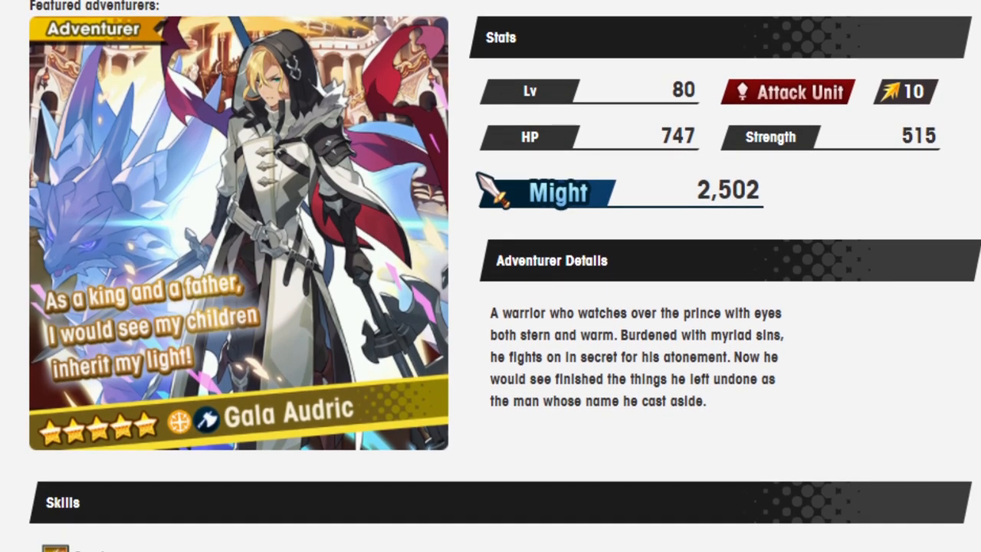